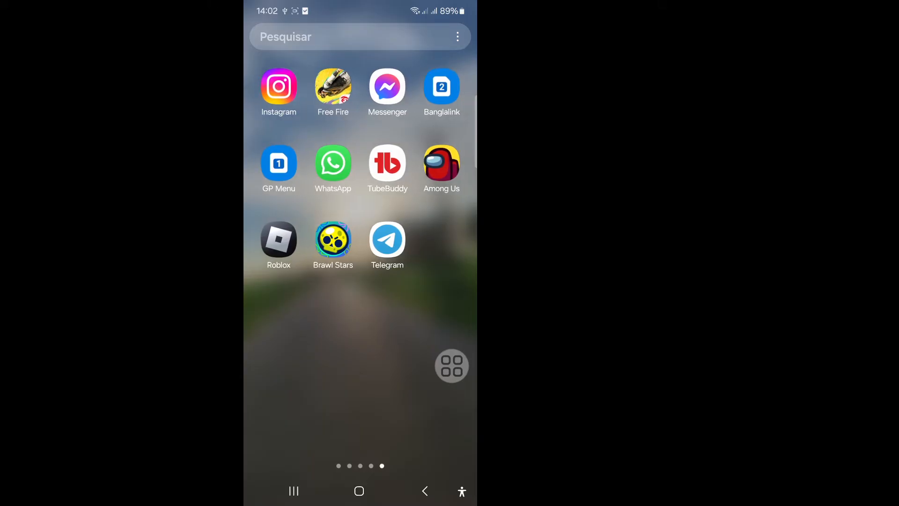
Swipe through the app drawer pages to find and launch Config.
scroll(left, 3)
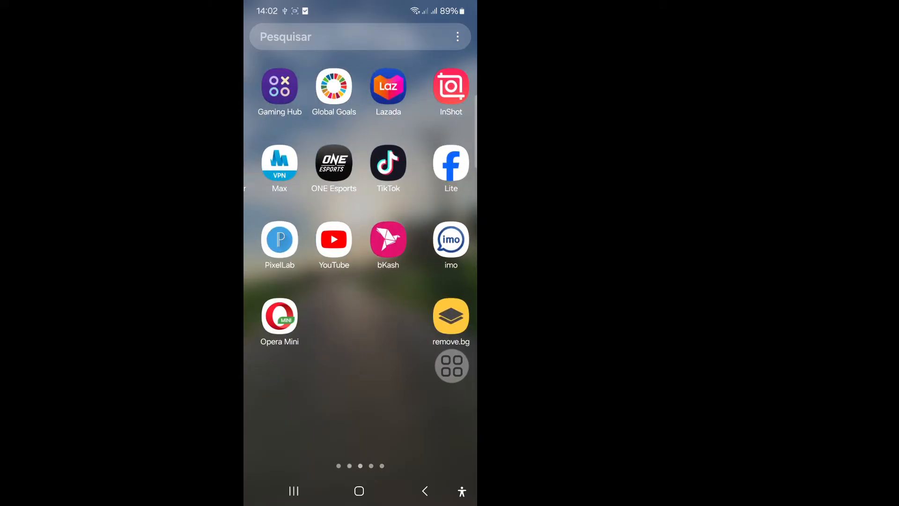
scroll(right, 3)
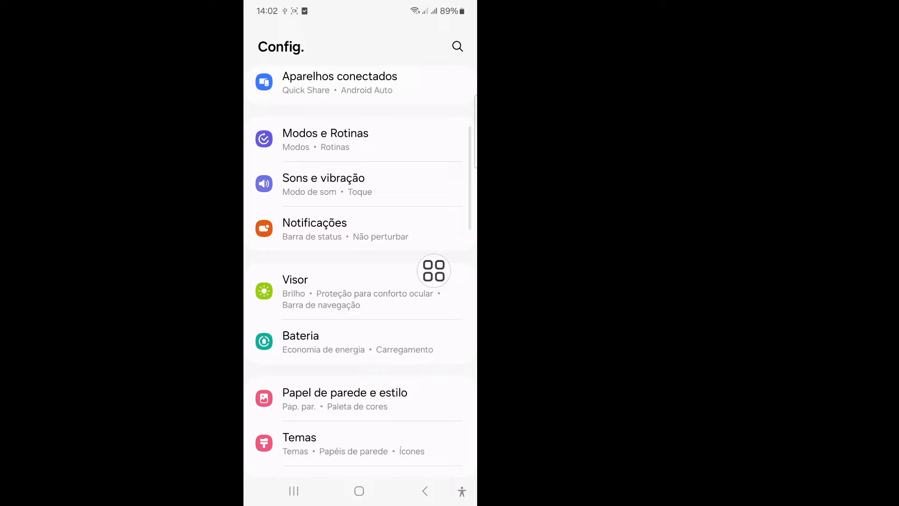
Scroll down the Config. list and open Gerenciamento geral.
scroll(down, 3)
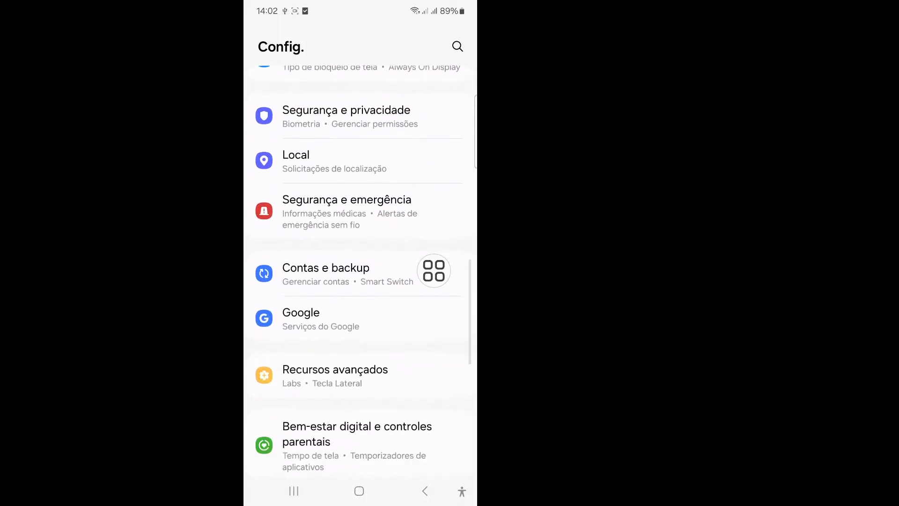
scroll(down, 3)
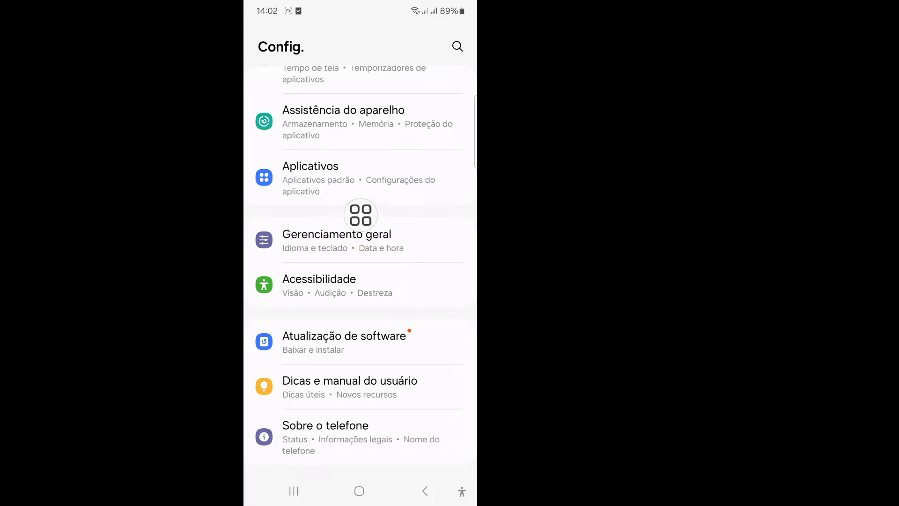
click(337, 234)
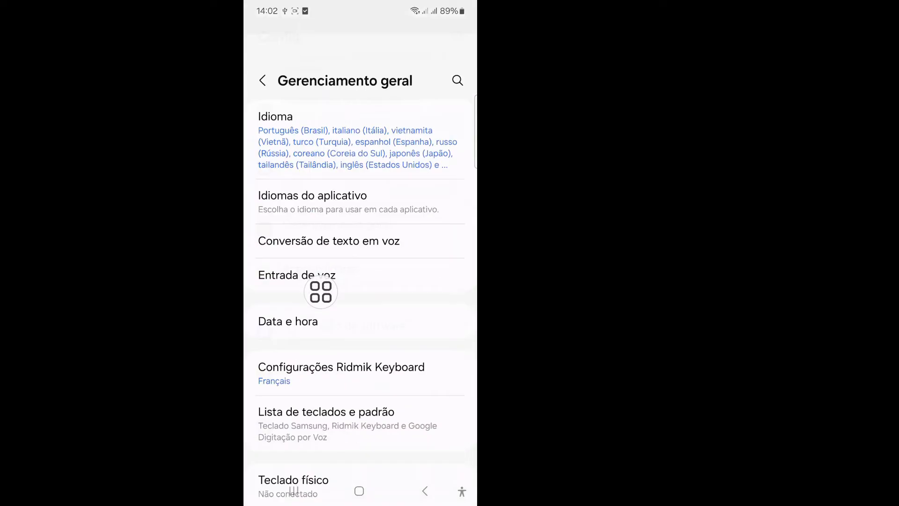
Scroll down Gerenciamento geral and open the Restaurar page.
scroll(down, 3)
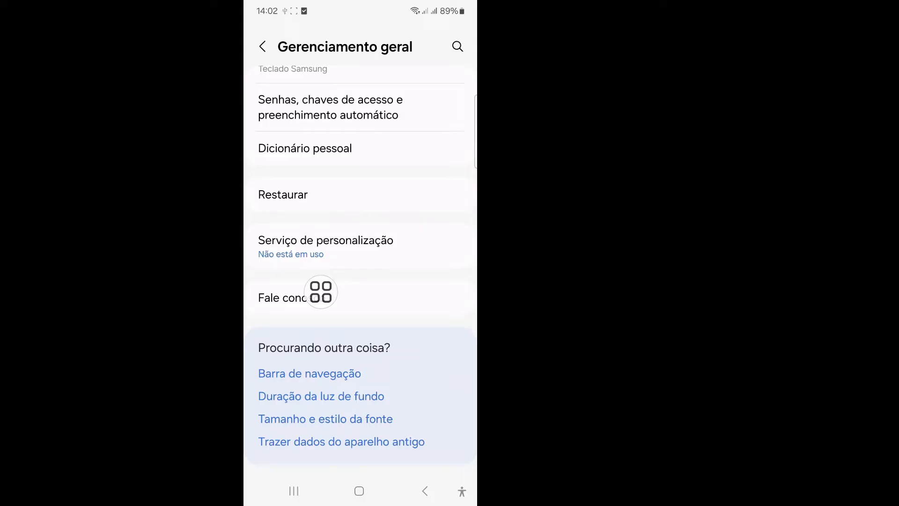
mouse_move(288, 194)
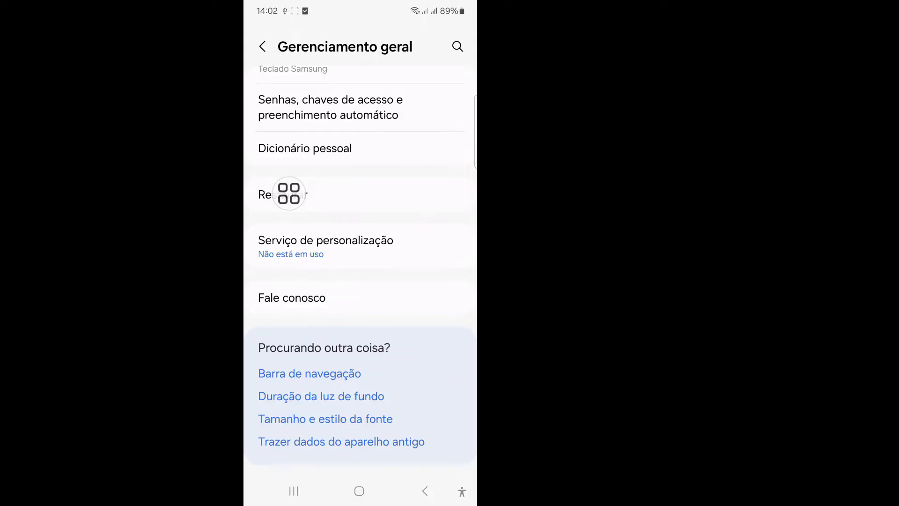
click(288, 194)
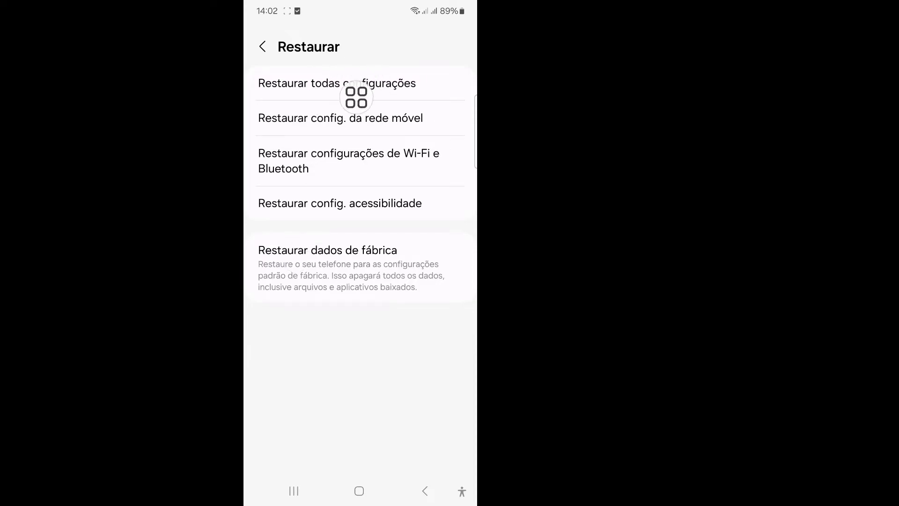
Go back from Restaurar to Gerenciamento geral without resetting anything.
click(337, 84)
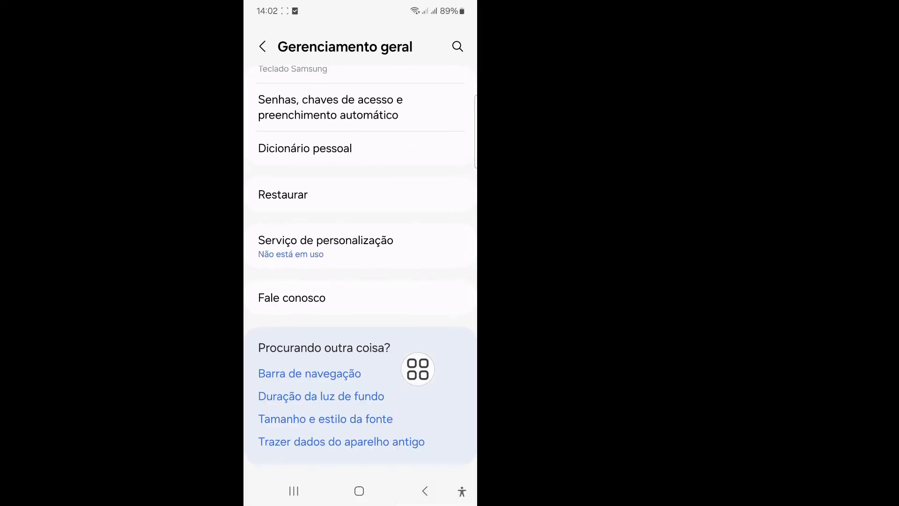
Return to the main Config. list and open Atualização de software.
click(262, 47)
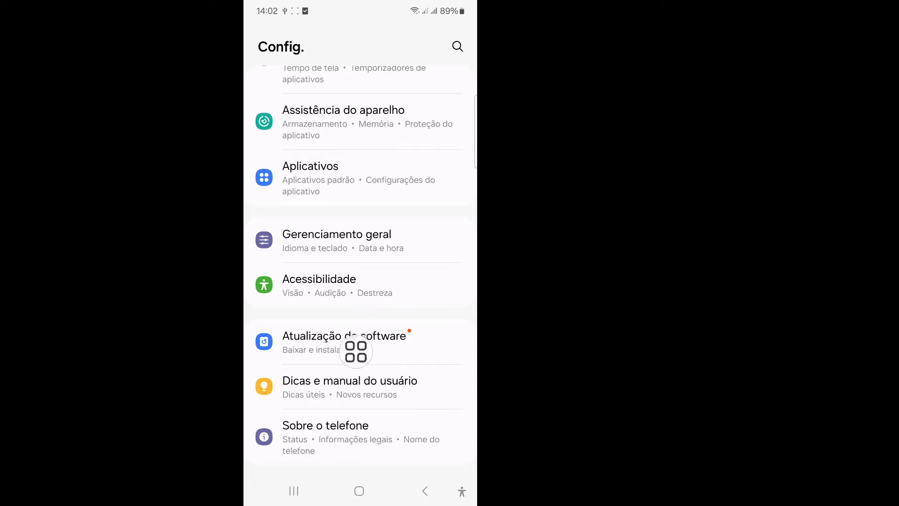
click(344, 335)
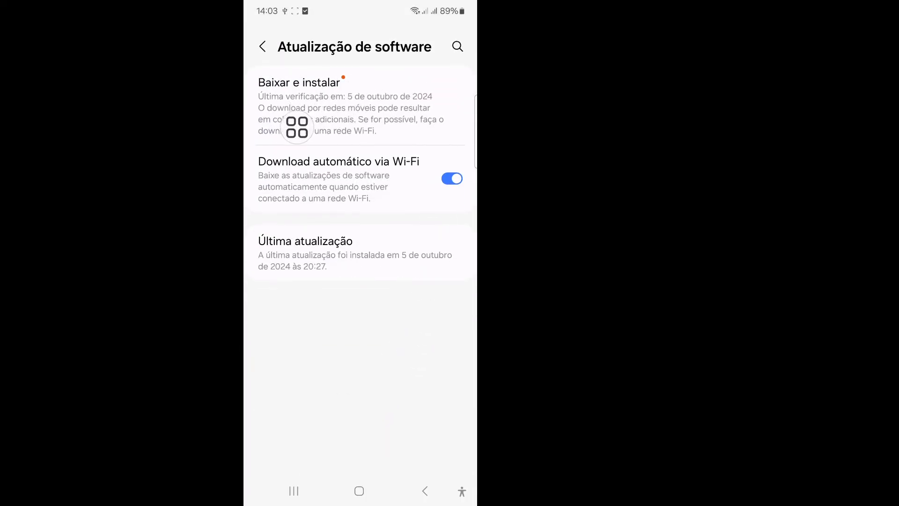
Resume the paused One UI 6.1 download from Baixar e instalar, now at 13%.
click(299, 82)
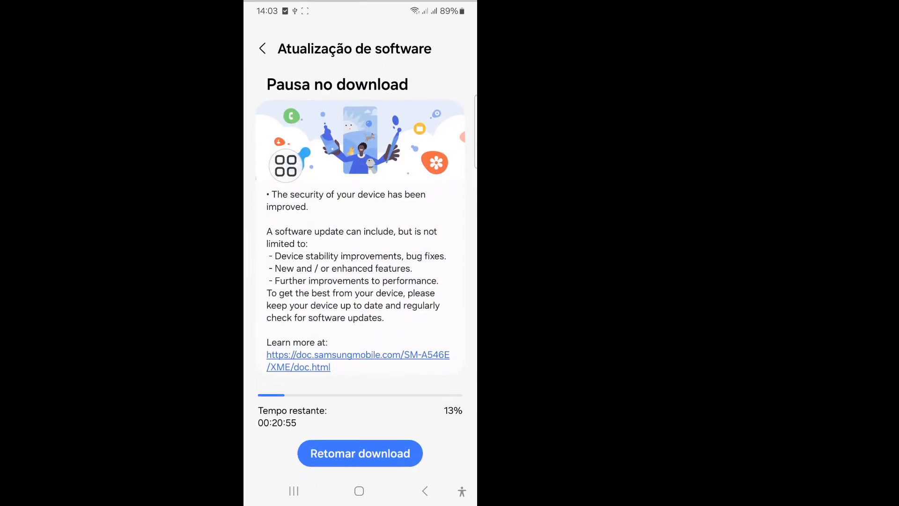
scroll(down, 3)
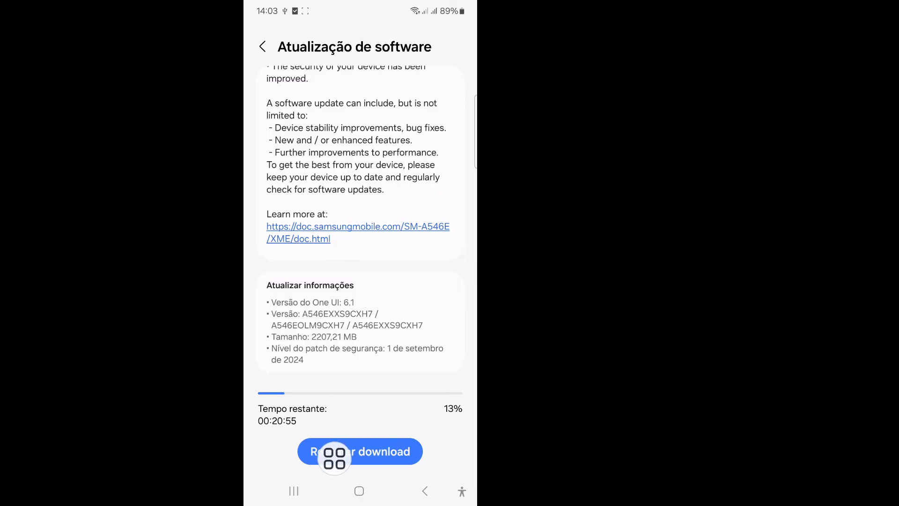
click(360, 451)
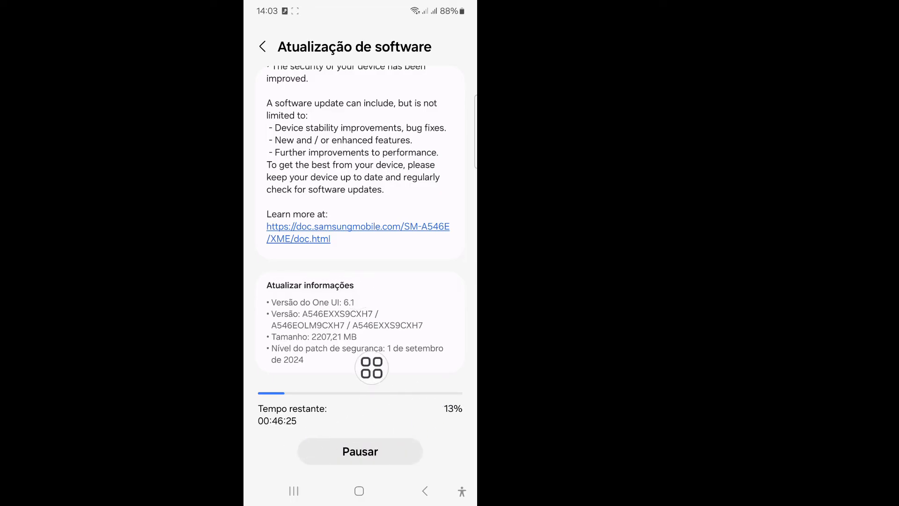